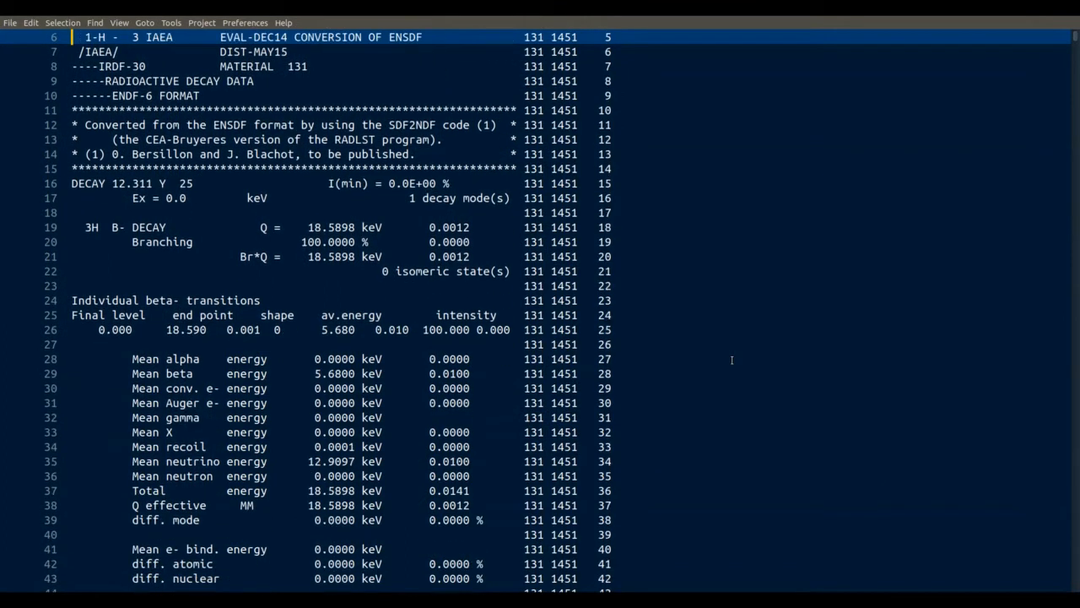
Scroll from the material 131 tritium decay header down to the Li covariance eigenvalue table for MT=205.
scroll(down, 3)
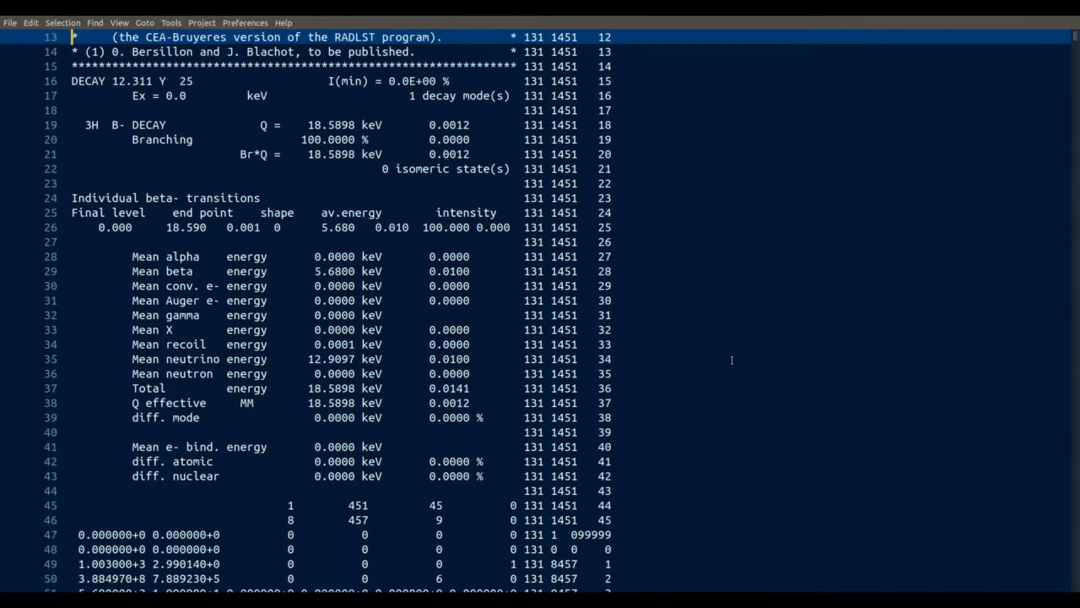
scroll(down, 3)
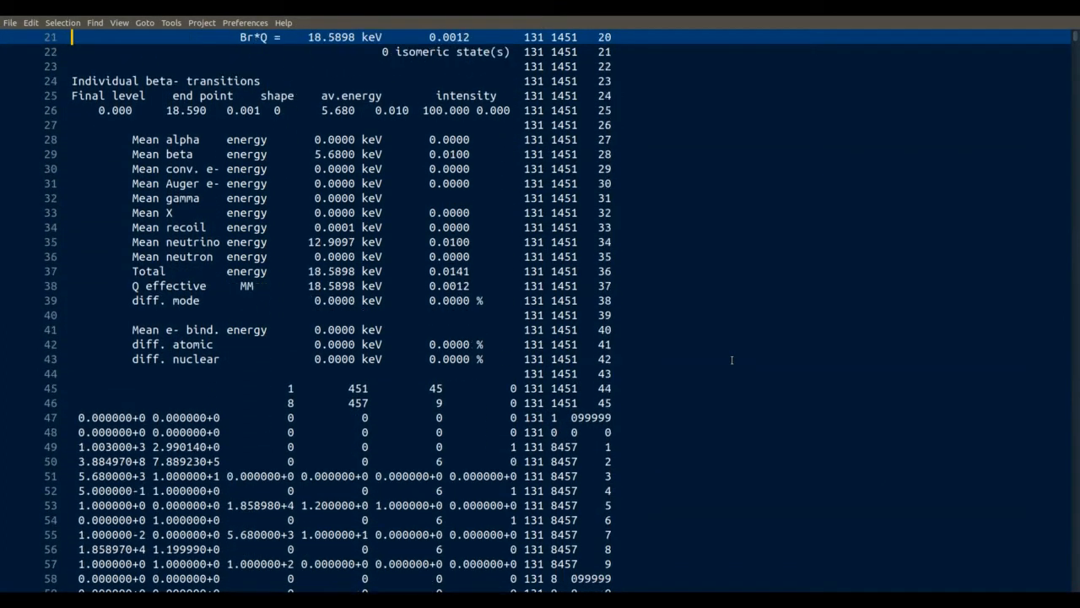
scroll(down, 3)
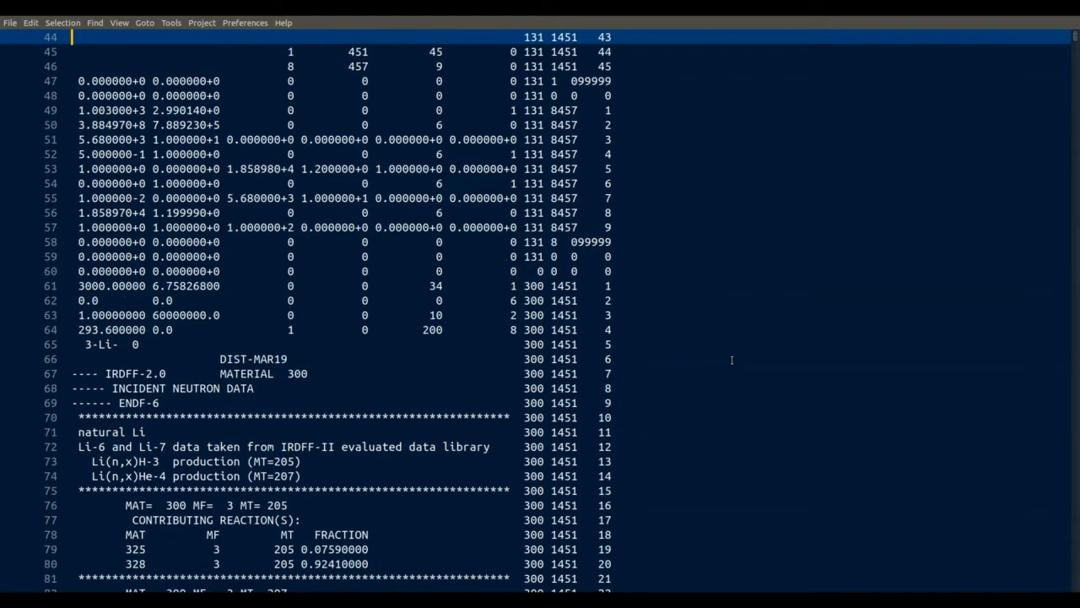
scroll(down, 3)
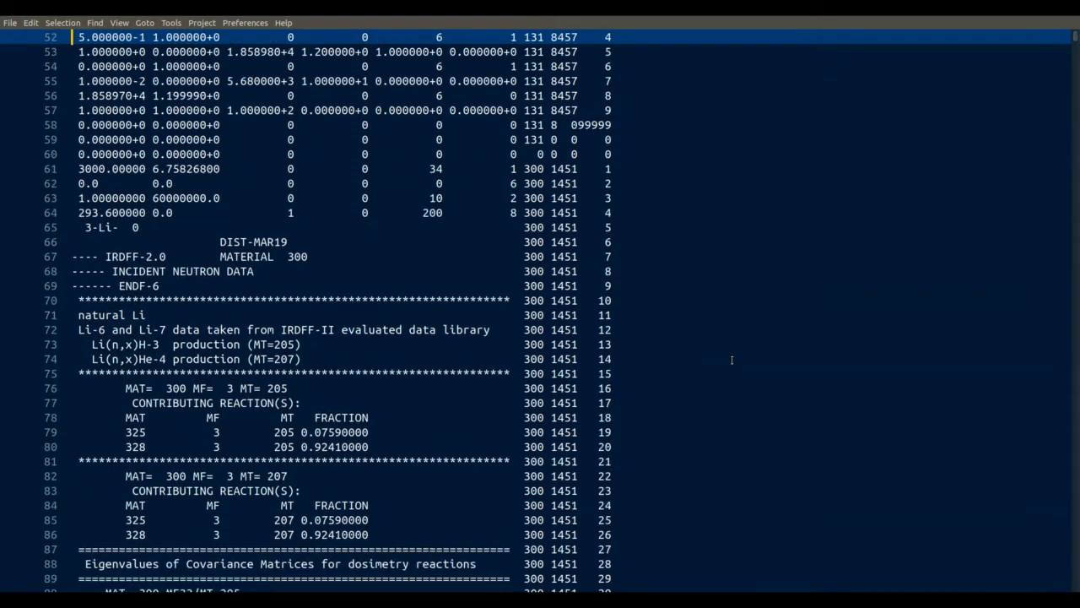
scroll(down, 3)
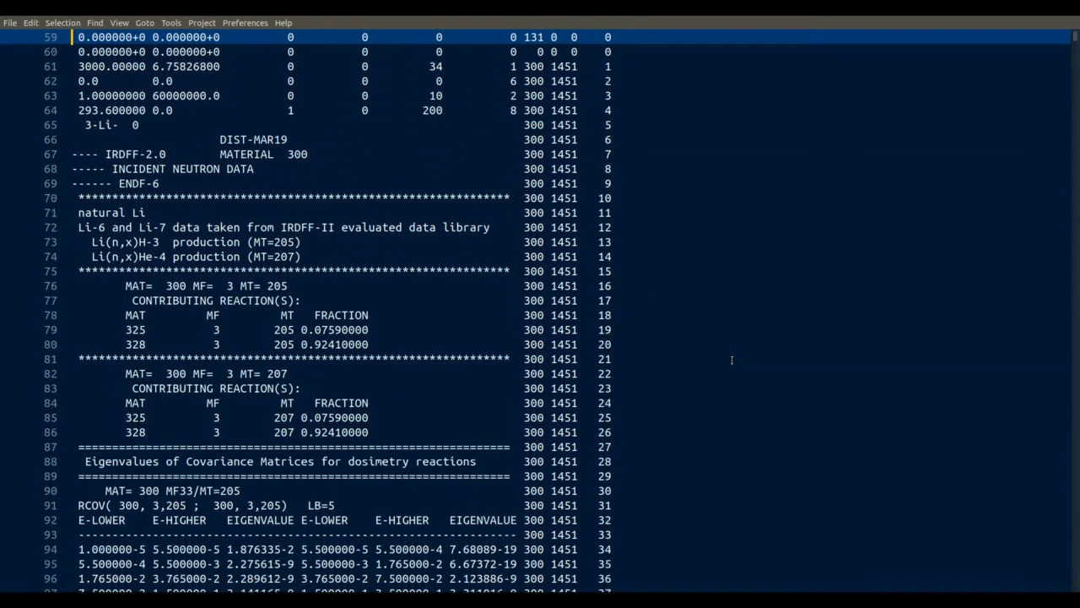
scroll(down, 3)
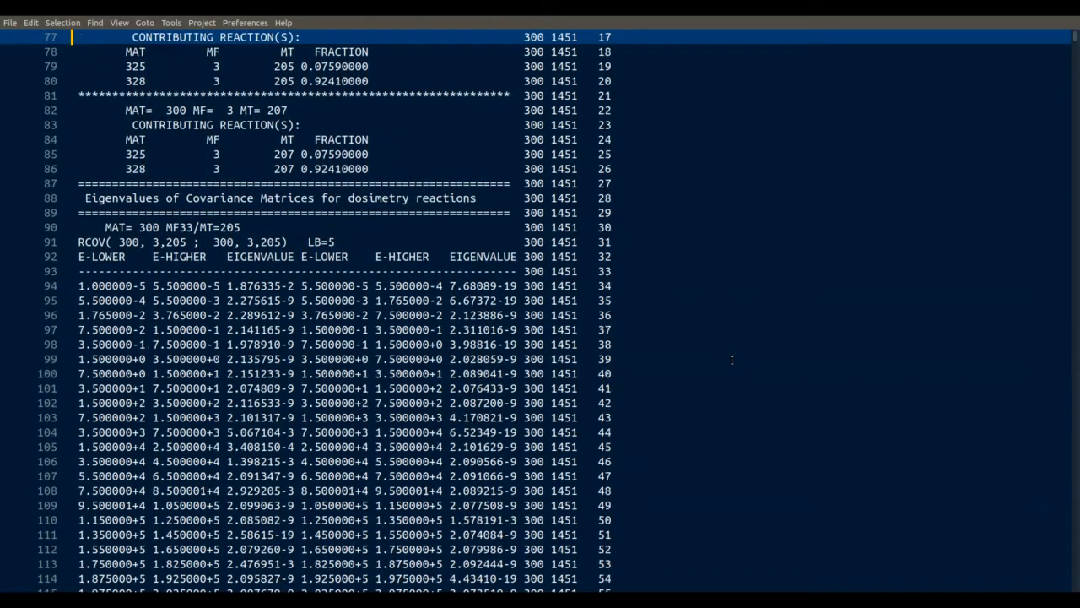
Scroll past the MT=205 eigenvalues into the MF33/MT=207 natural Li eigenvalue rows.
scroll(down, 3)
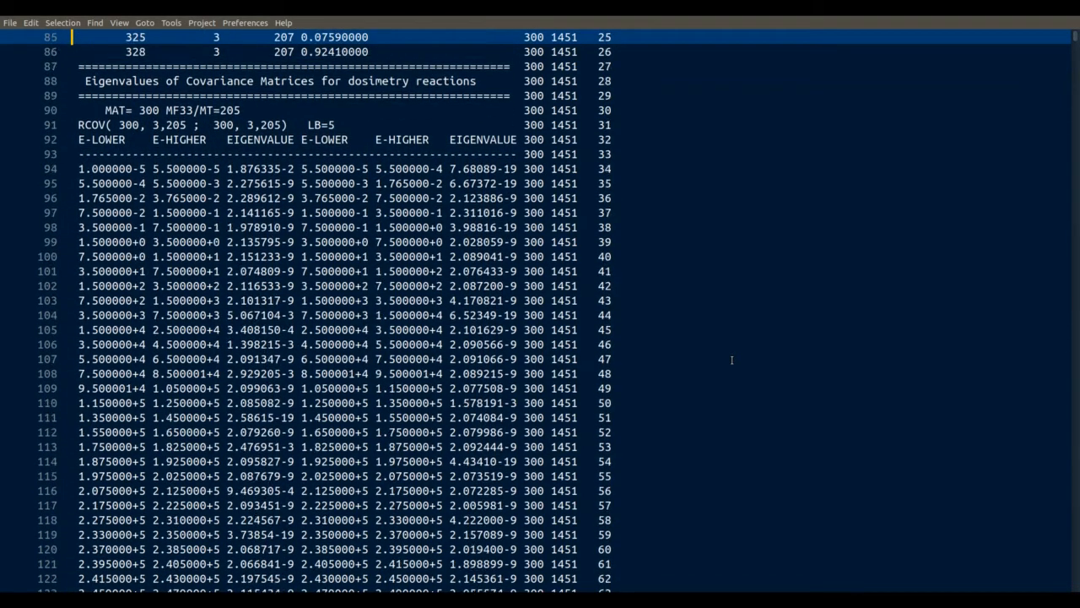
scroll(down, 3)
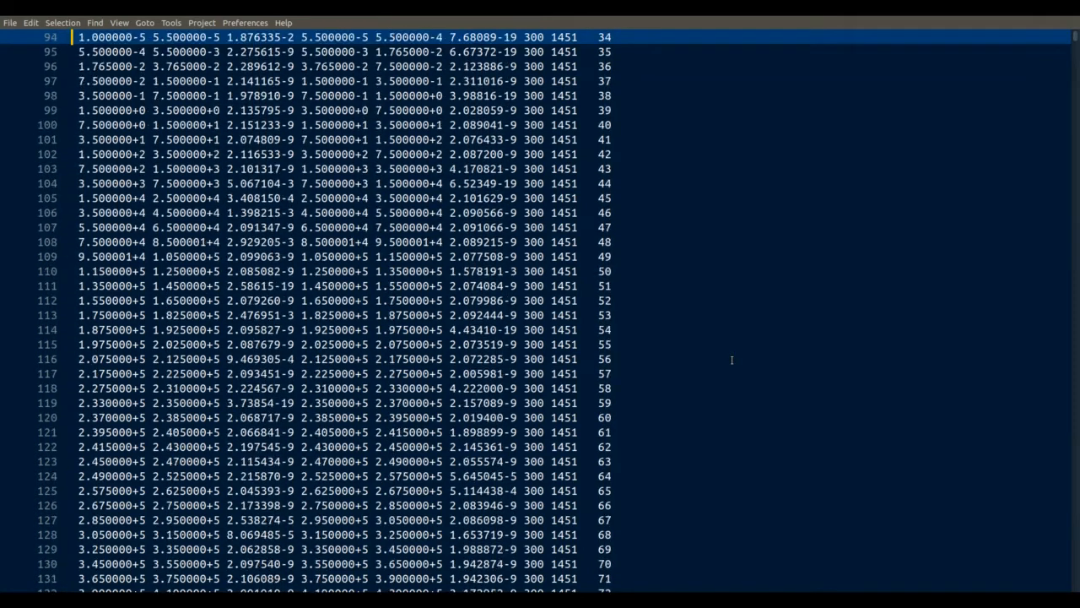
scroll(down, 3)
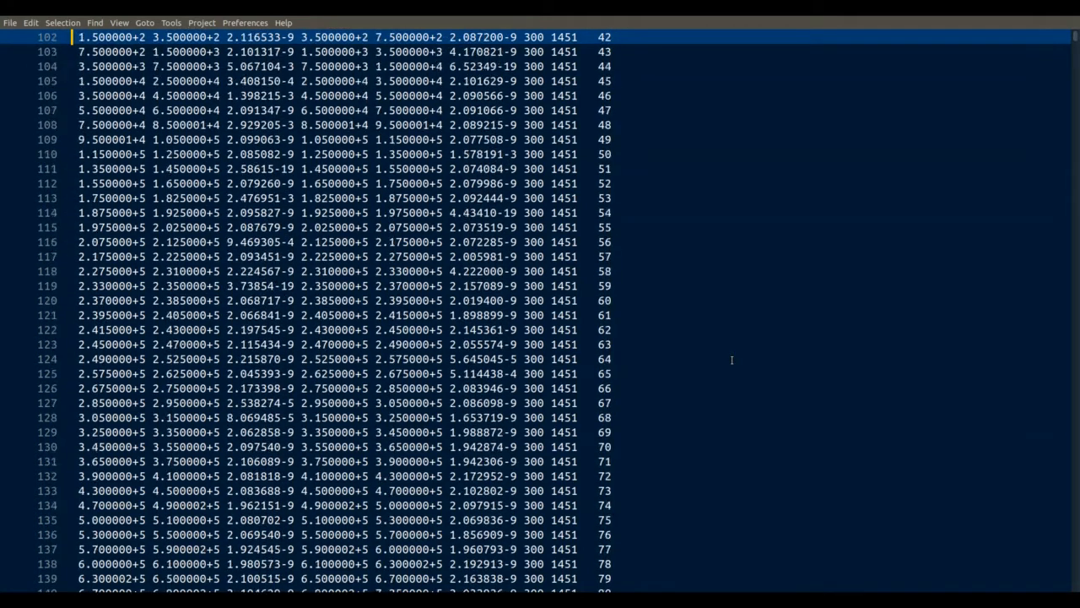
scroll(down, 3)
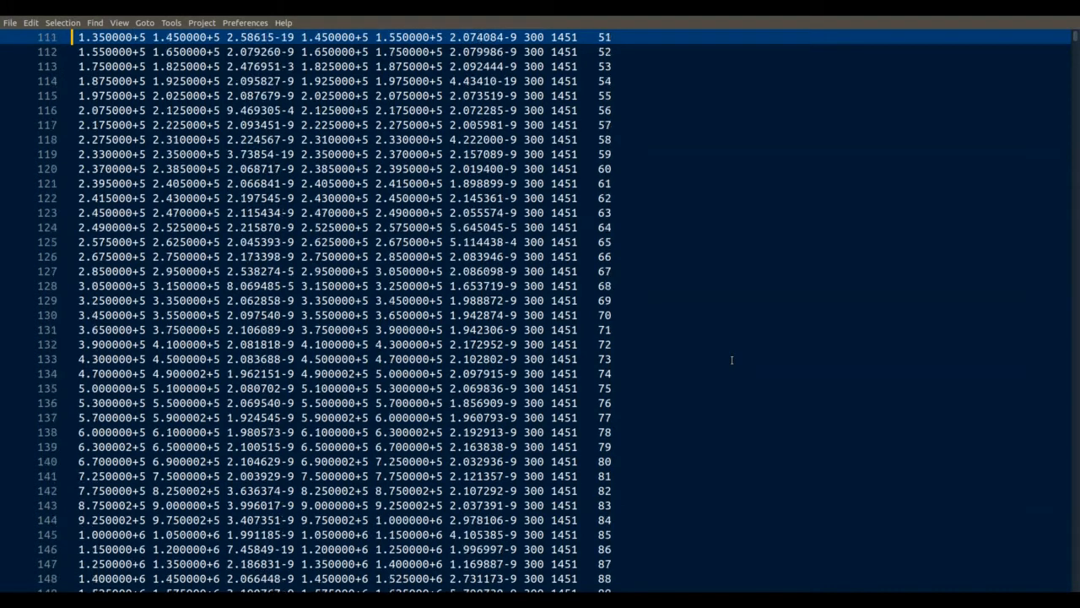
scroll(down, 3)
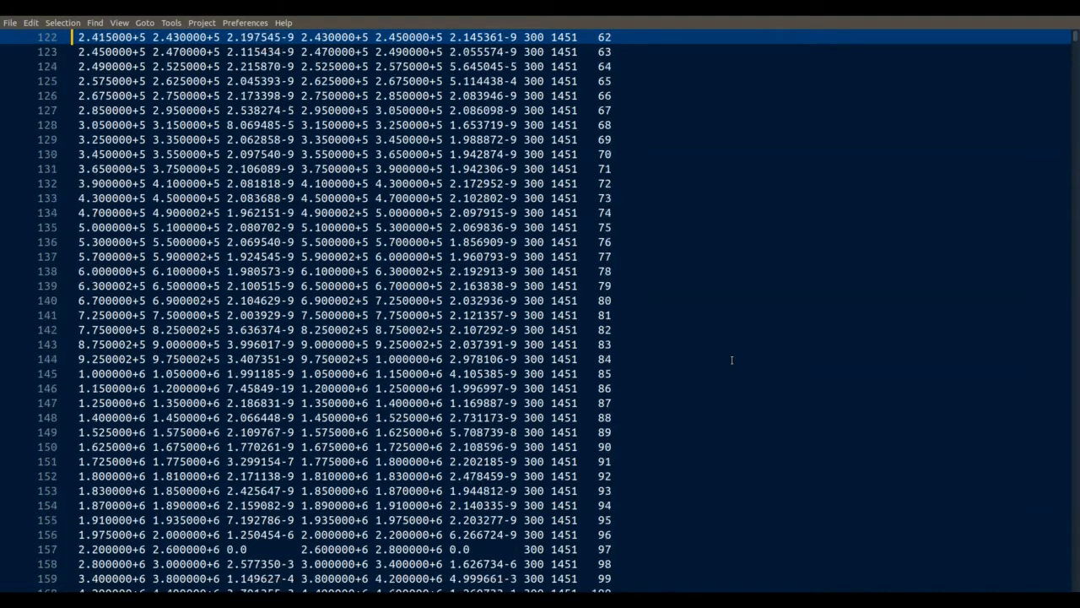
scroll(down, 3)
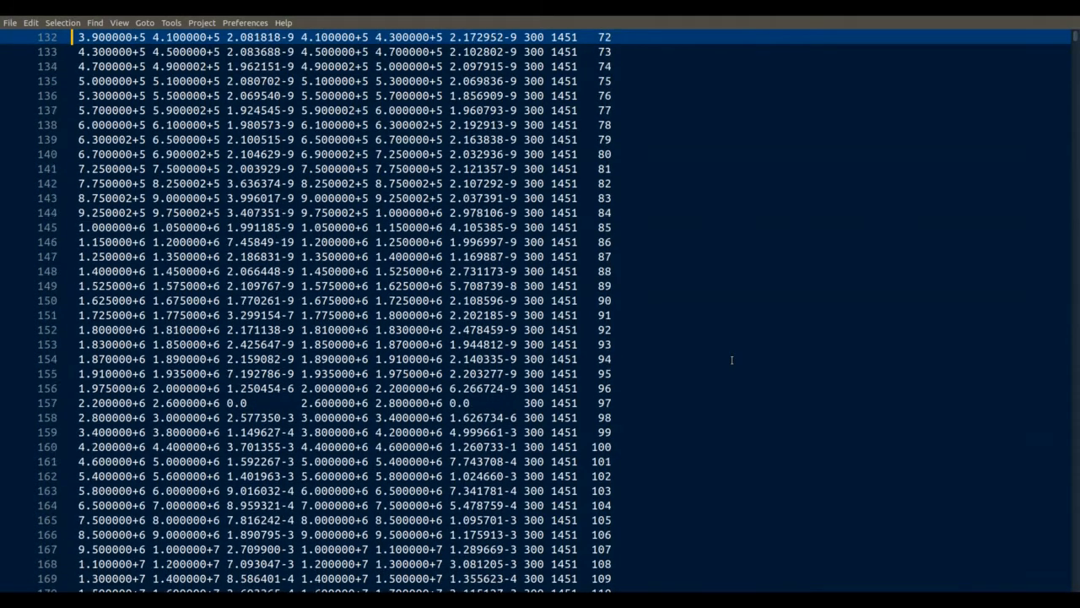
scroll(down, 3)
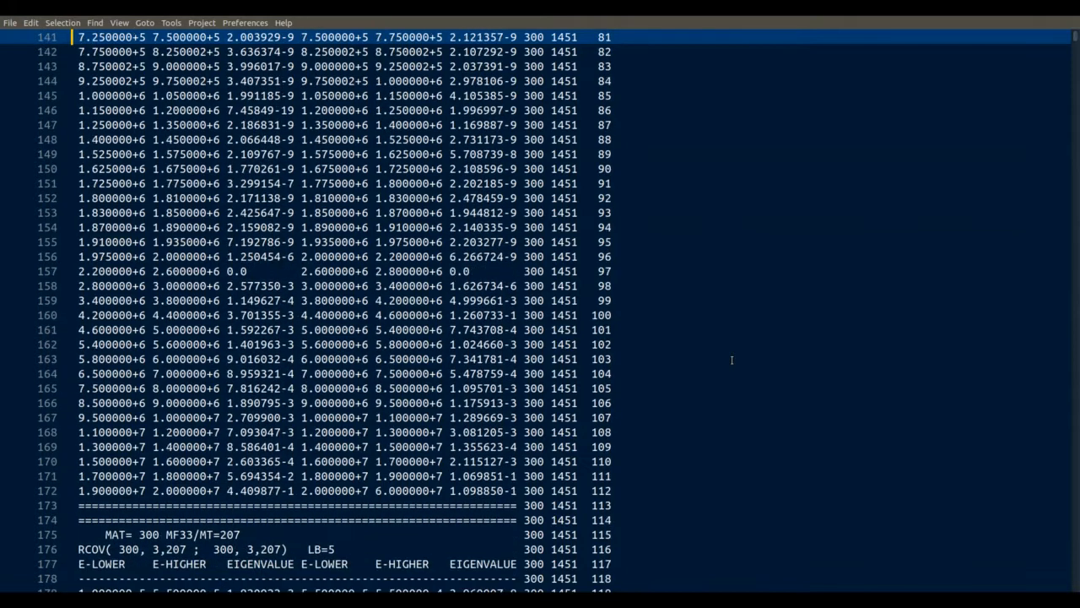
scroll(down, 3)
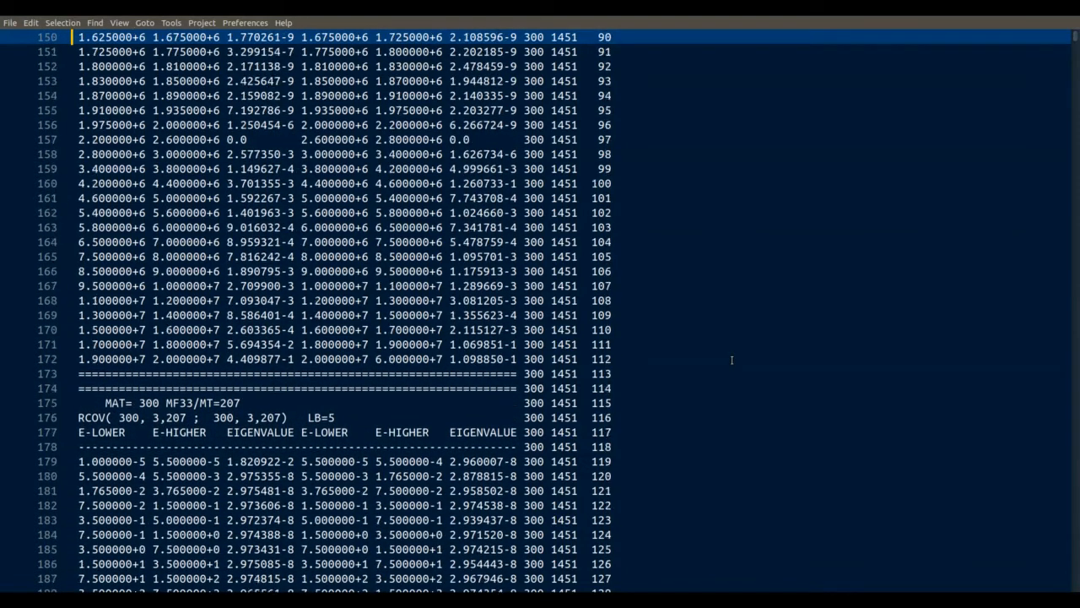
scroll(down, 3)
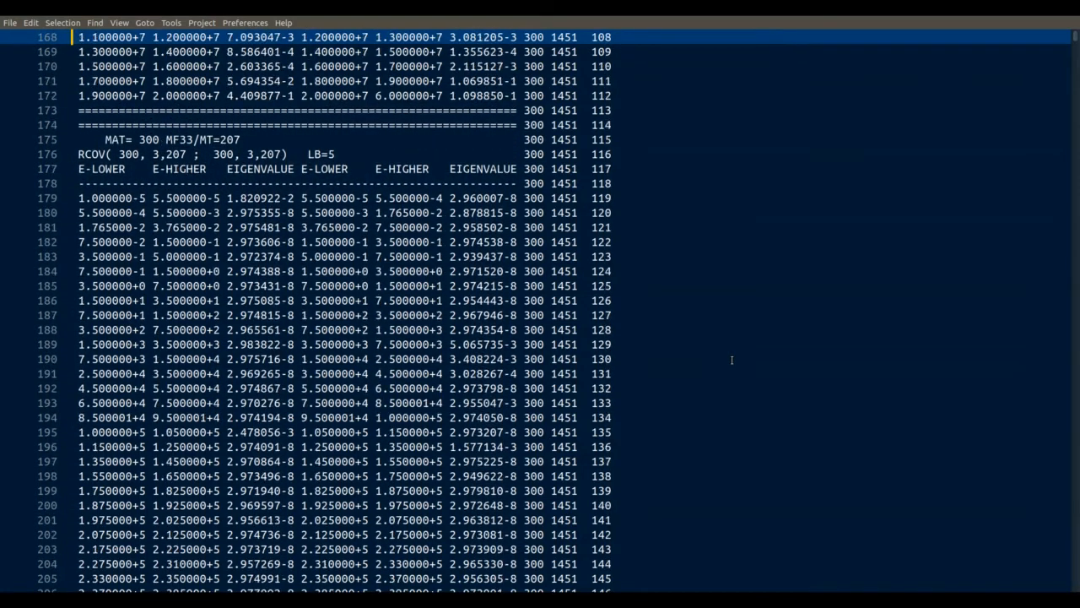
scroll(down, 3)
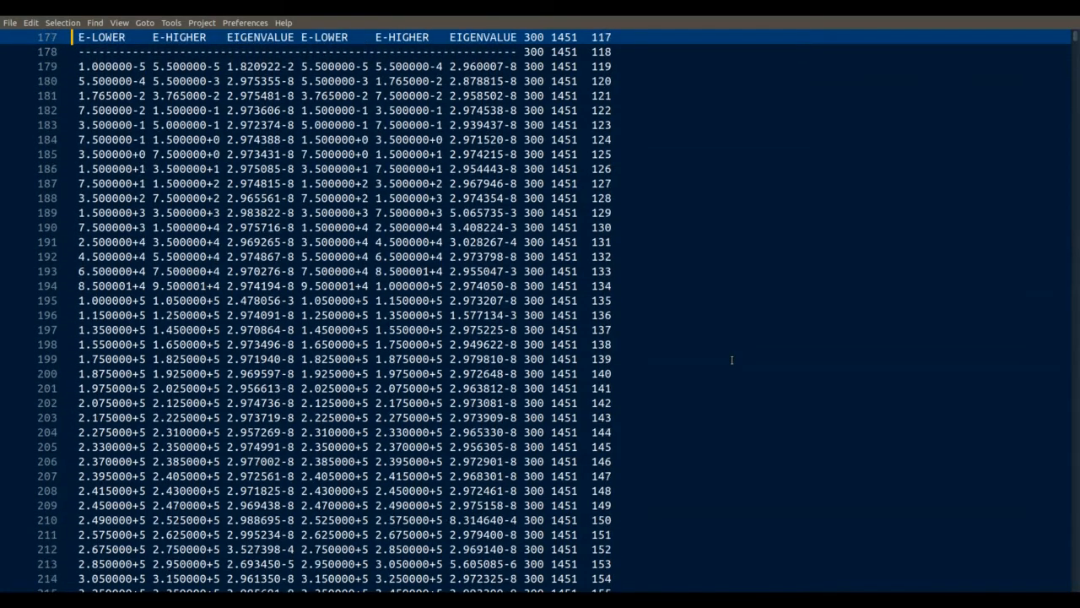
scroll(down, 3)
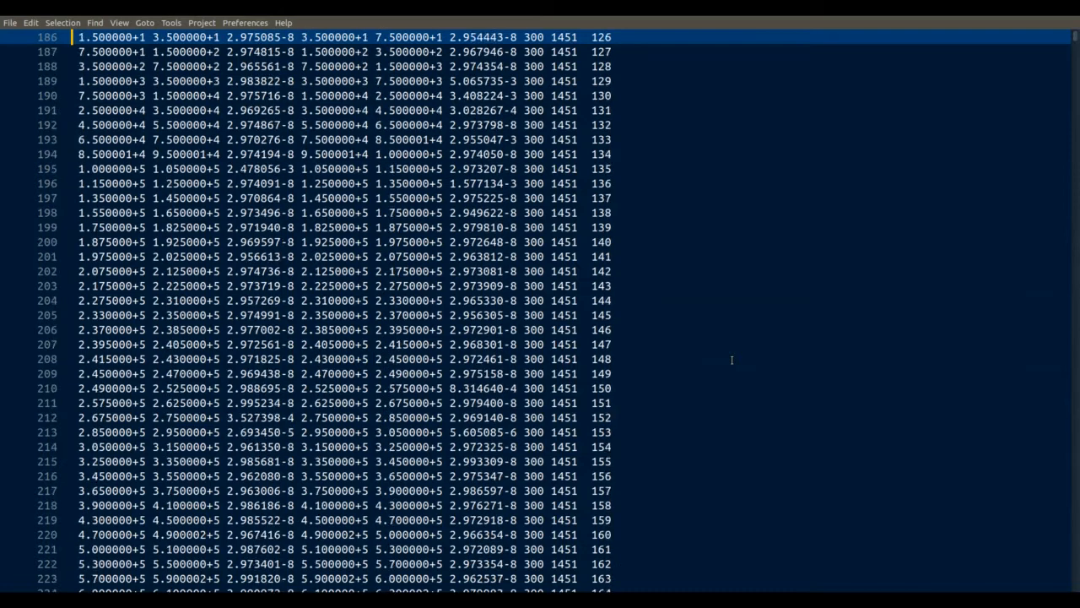
scroll(down, 3)
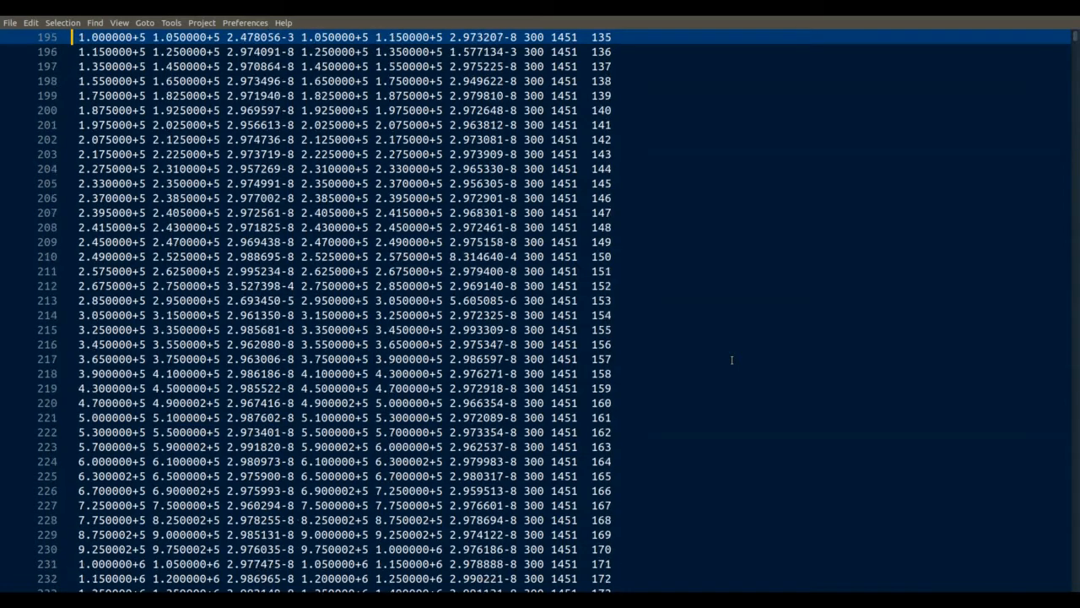
scroll(down, 3)
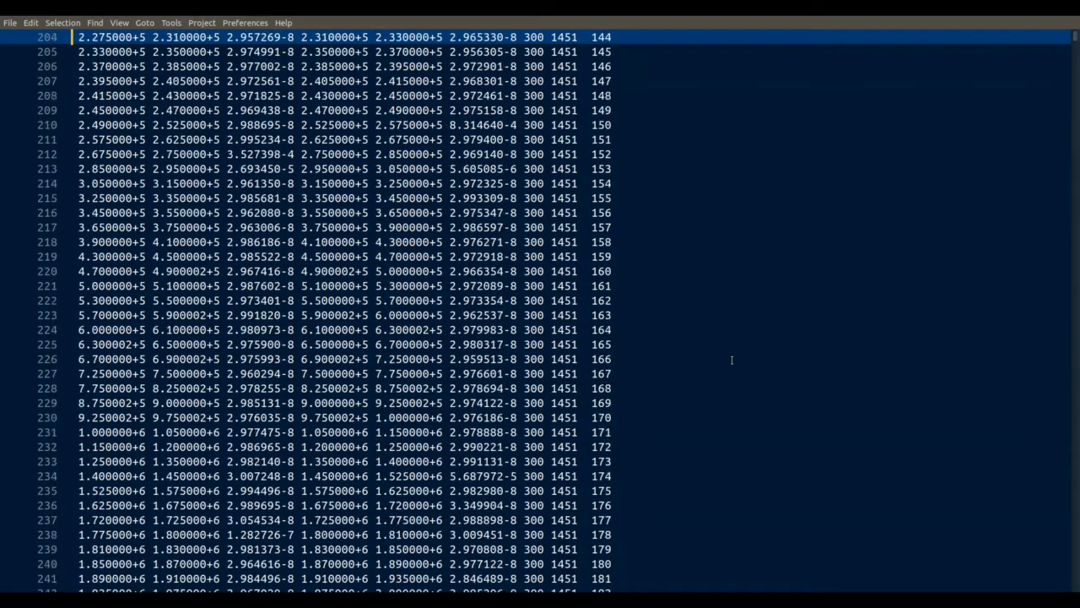
scroll(down, 3)
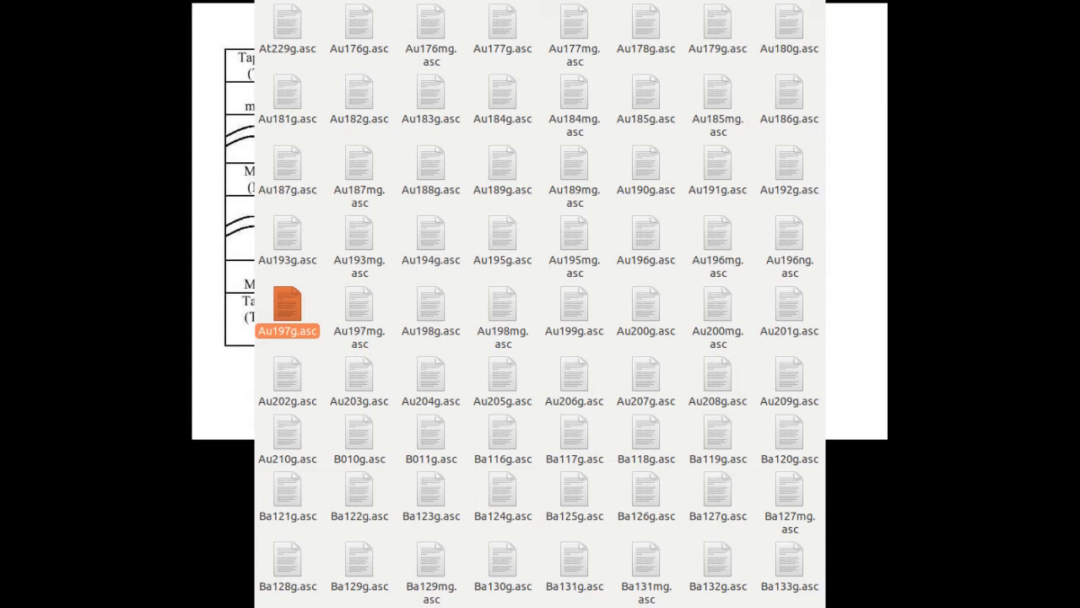
Open Au197g.asc from the folder of per-isotope decay data files.
double_click(287, 301)
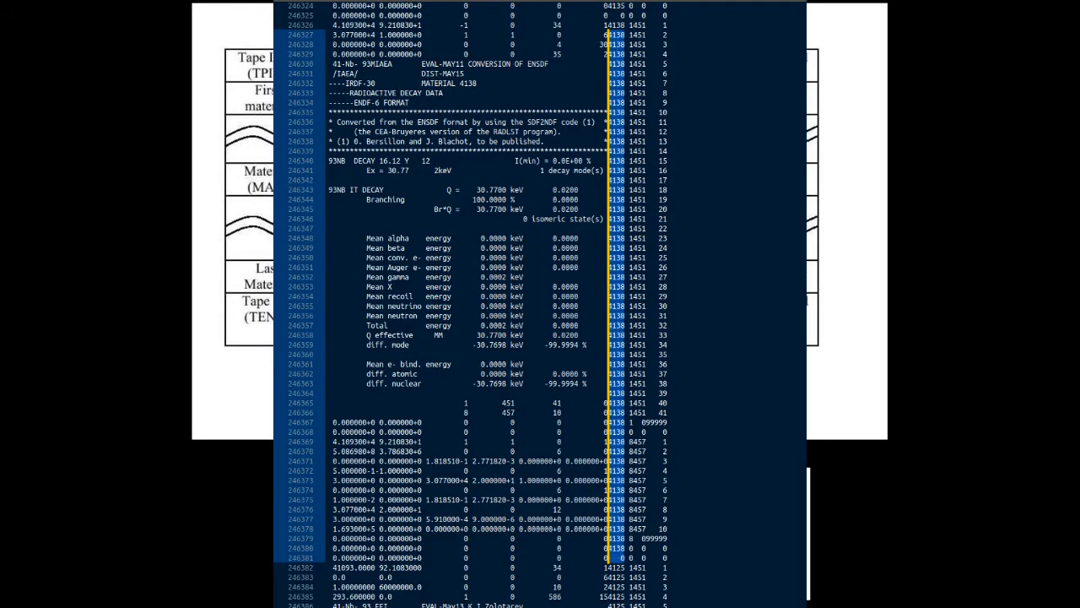